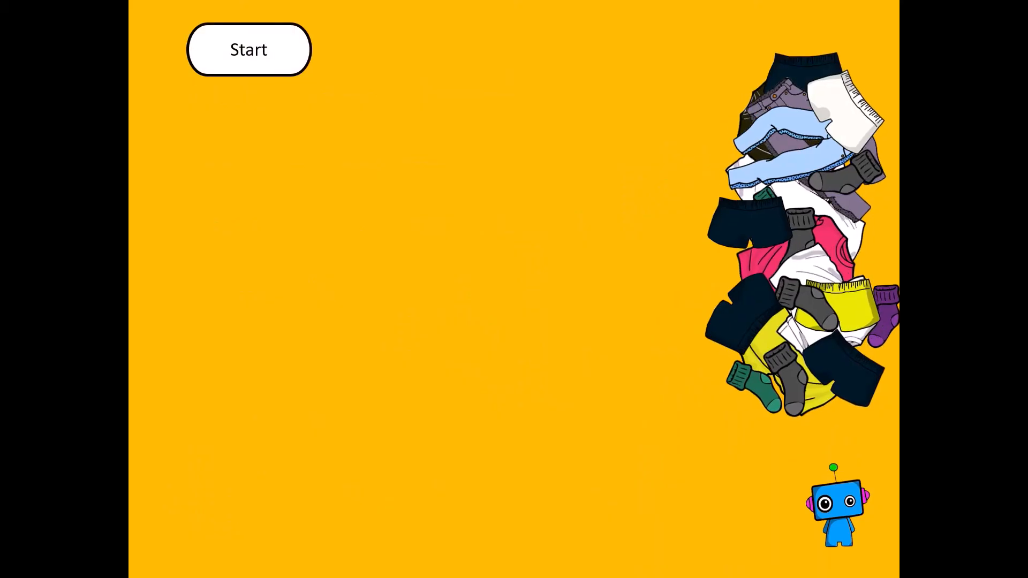
Reveal the laundry flowchart steps down to End with white, black and coloured piles
left_click(248, 49)
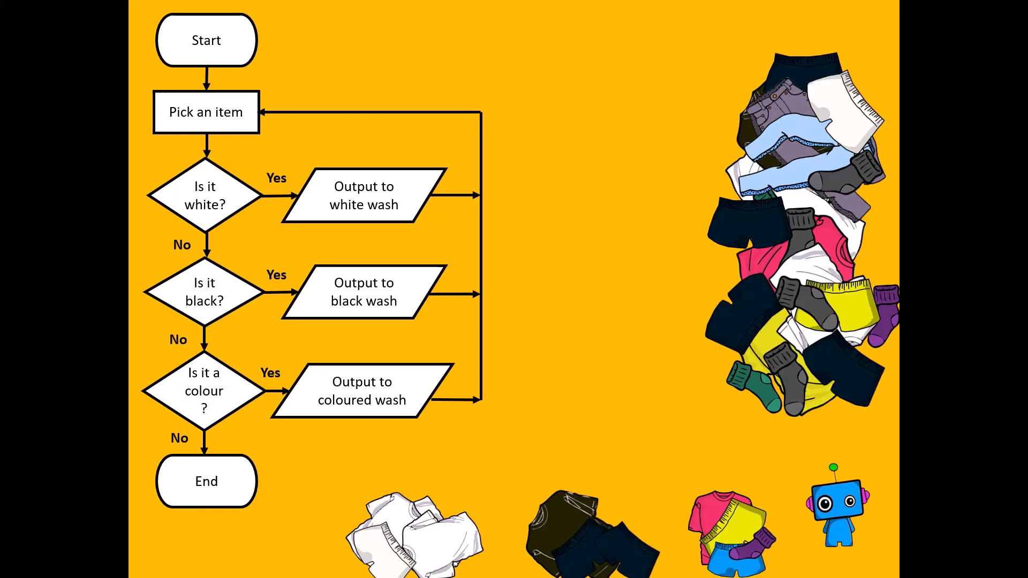
Advance to the next slide showing only a Start shape and the robot
left_click(205, 40)
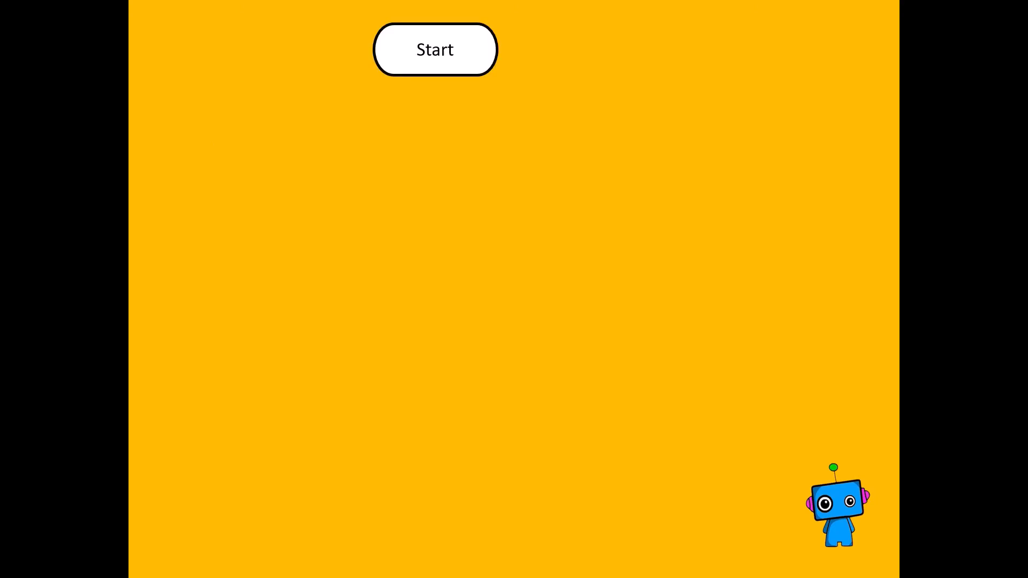
Reveal the password-confirmation flowchart steps down to End beside the pseudocode box
left_click(435, 49)
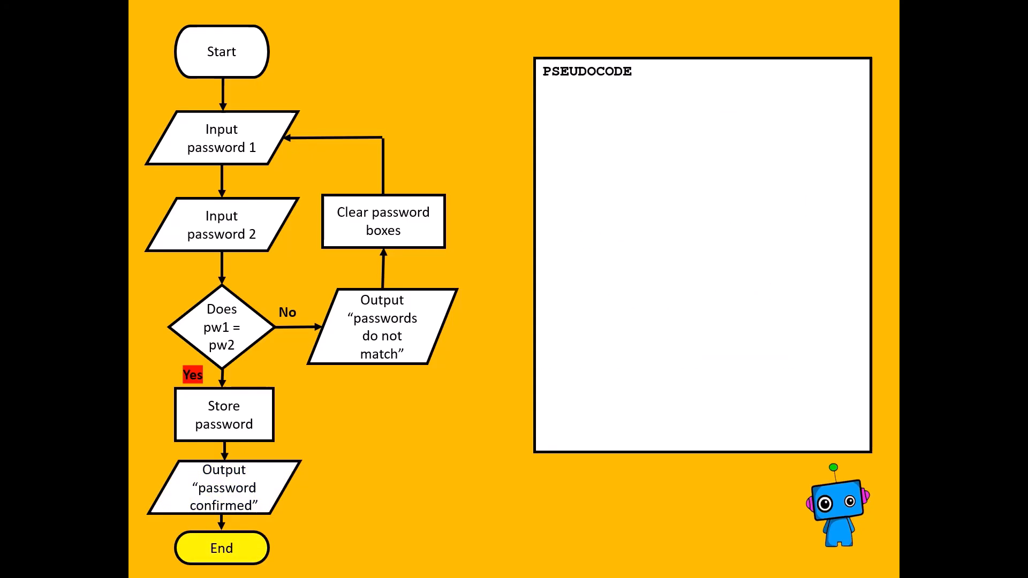